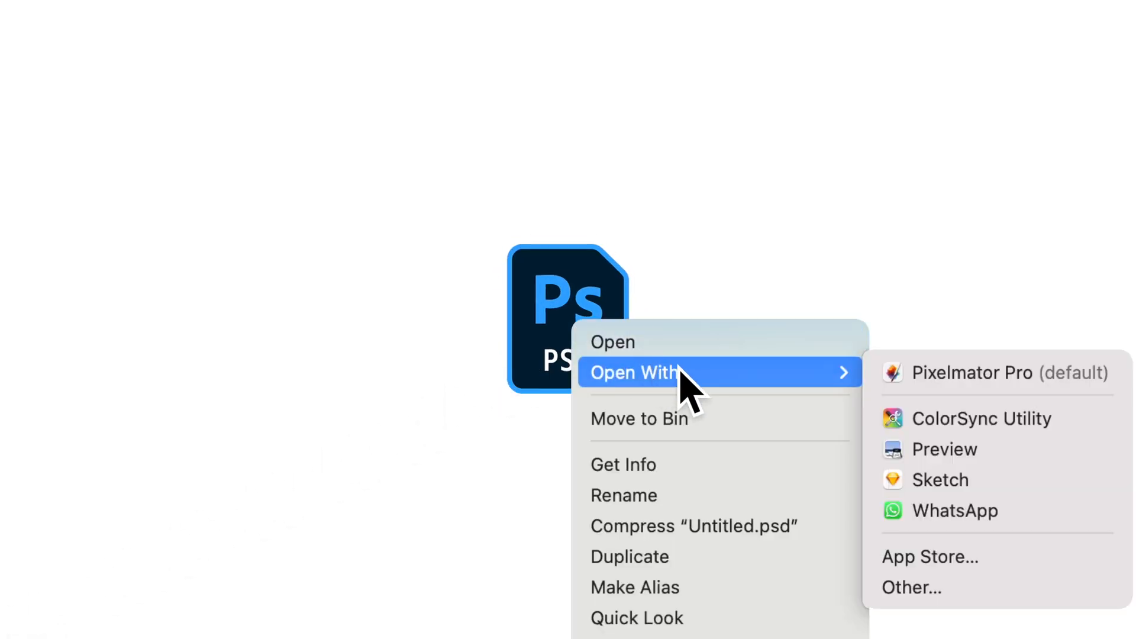
Open the Untitled.psd MacBook mockup from Finder with Pixelmator Pro
{"action": "left_click", "coordinate": [972, 372]}
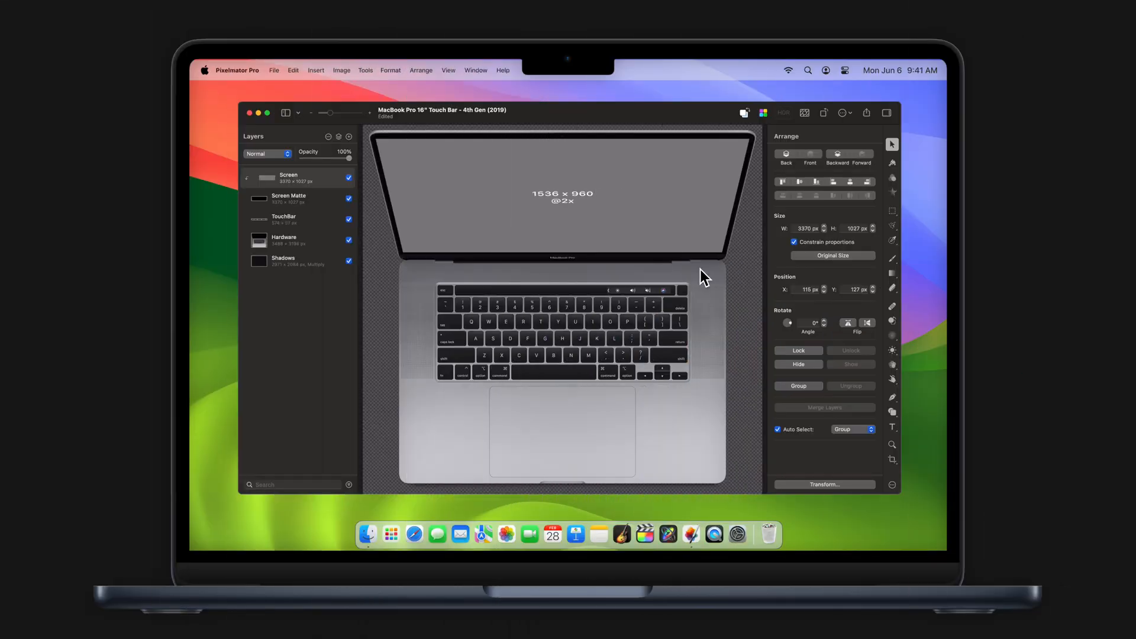
{"action": "mouse_move", "coordinate": [882, 408]}
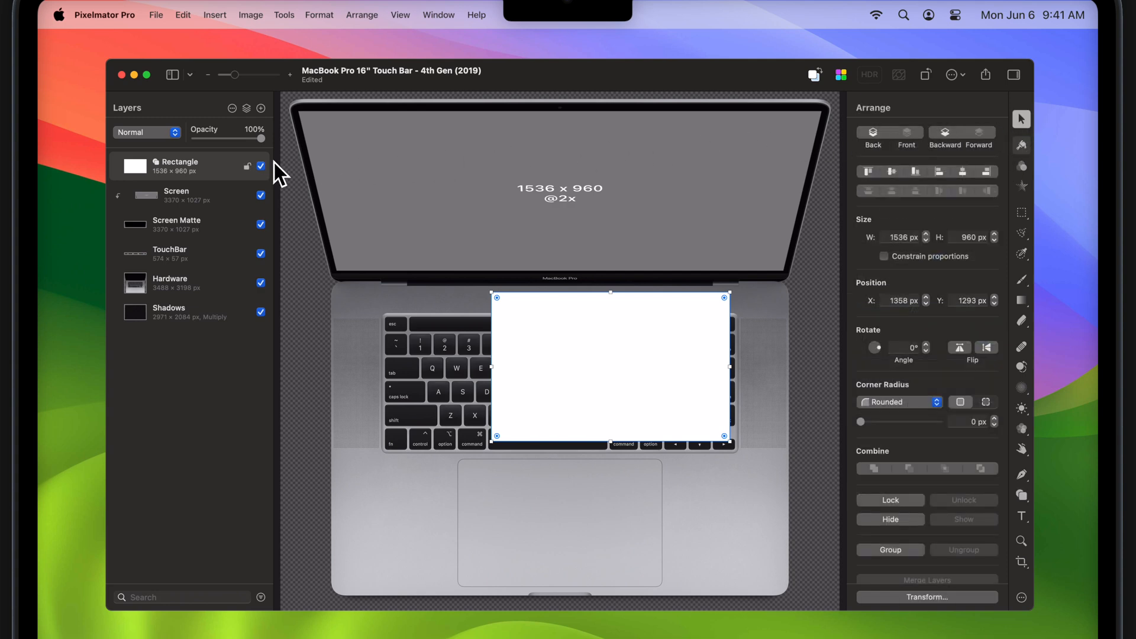
Convert the white Rectangle layer into pixels and position it over the laptop screen
{"action": "right_click", "coordinate": [174, 165]}
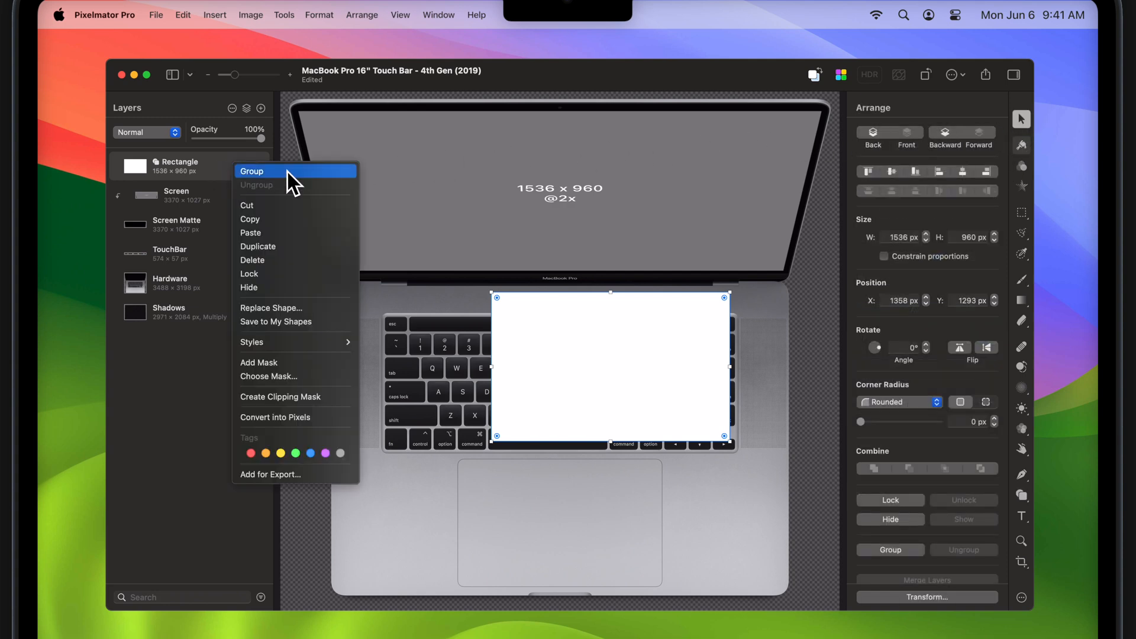
{"action": "mouse_move", "coordinate": [290, 423]}
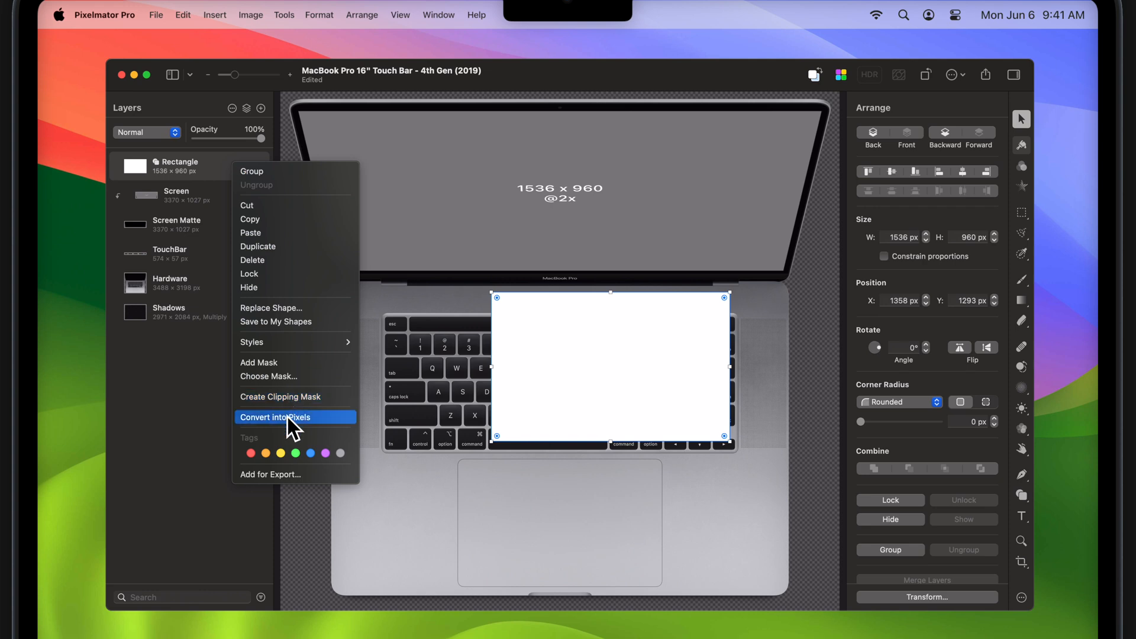
{"action": "left_click", "coordinate": [275, 416]}
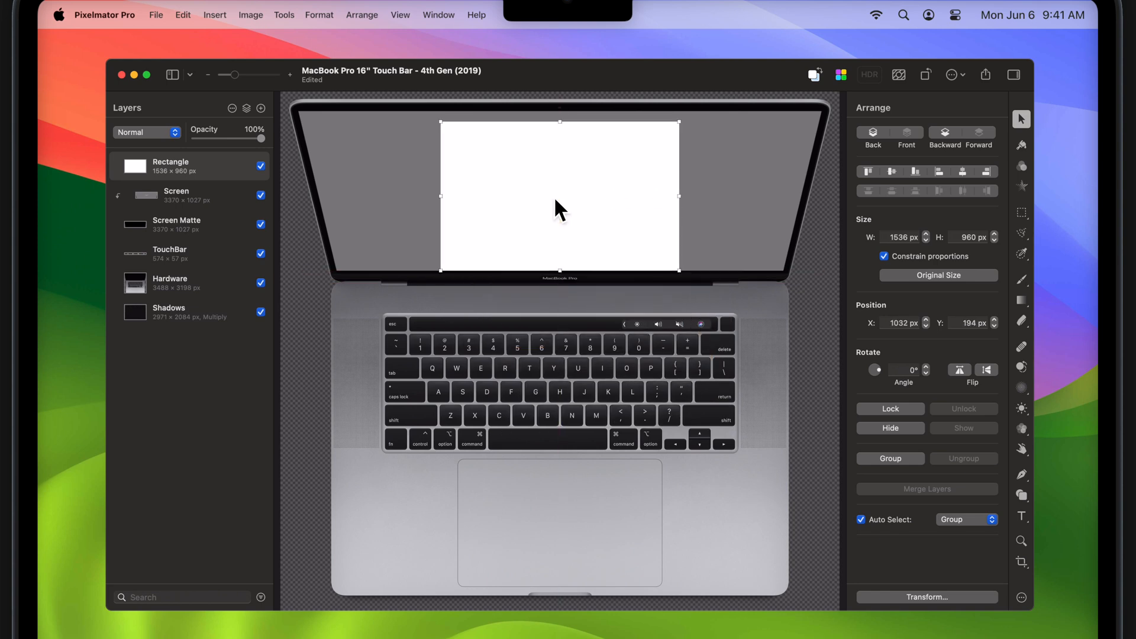
{"action": "mouse_move", "coordinate": [687, 205]}
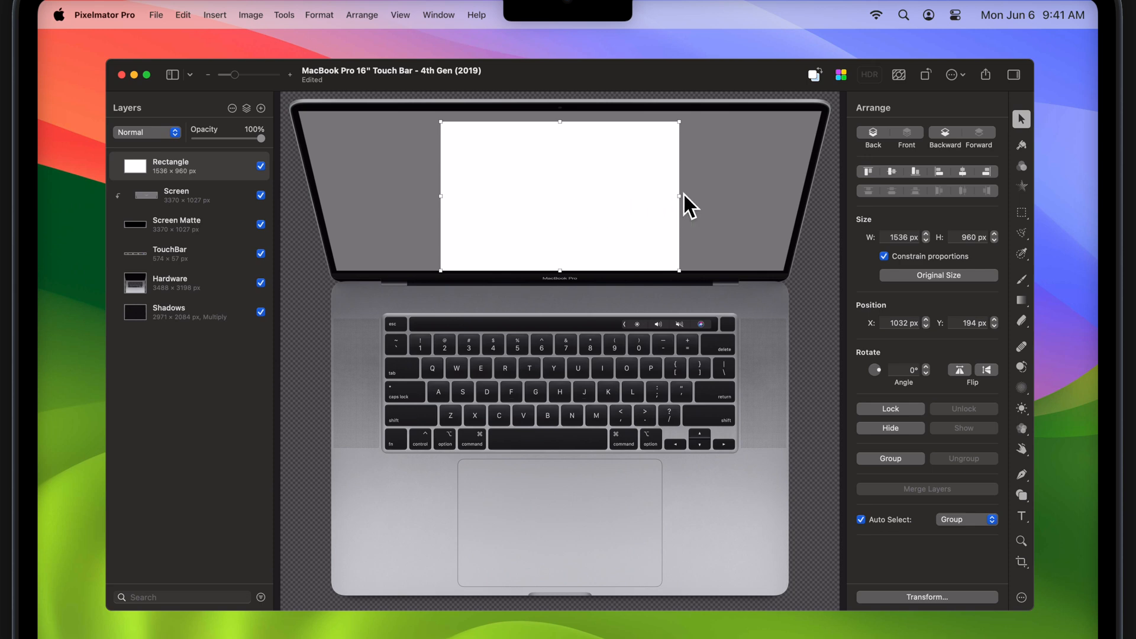
{"action": "key", "text": "f"}
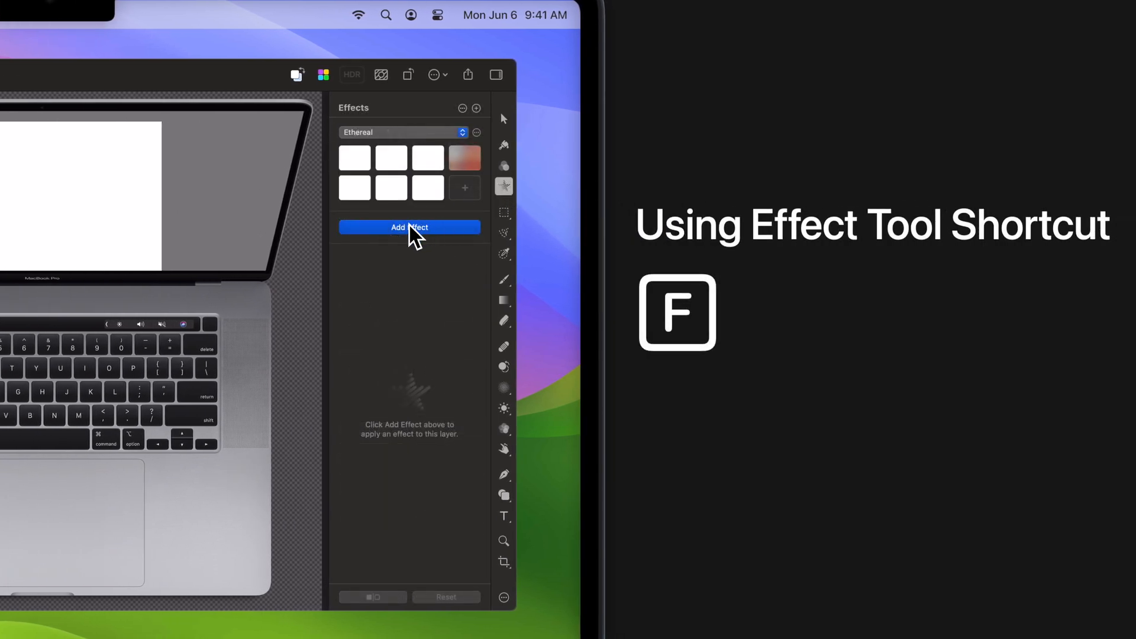
Add a Perspective Transform effect and align the rectangle's corners to the screen corners
{"action": "left_click", "coordinate": [409, 227]}
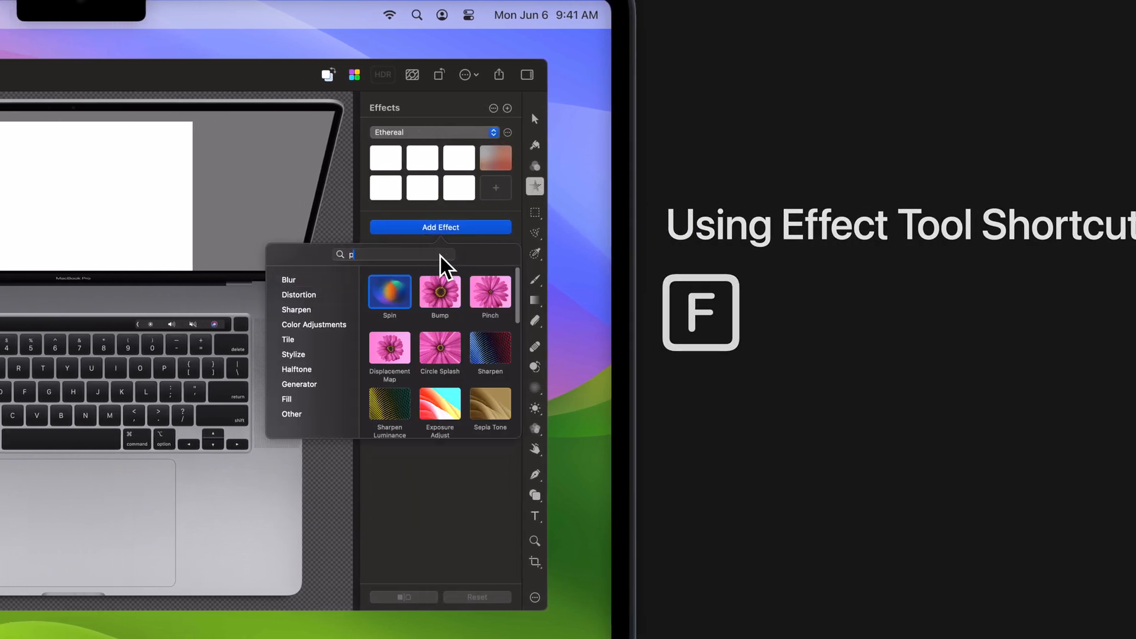
{"action": "type", "text": "erspecti"}
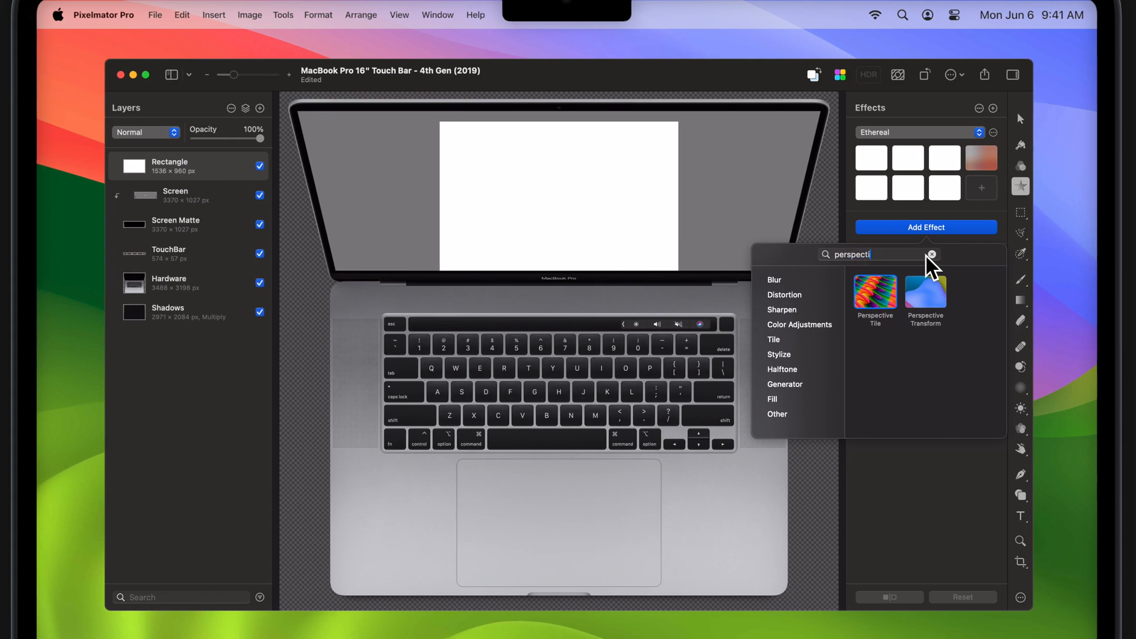
{"action": "type", "text": "ve"}
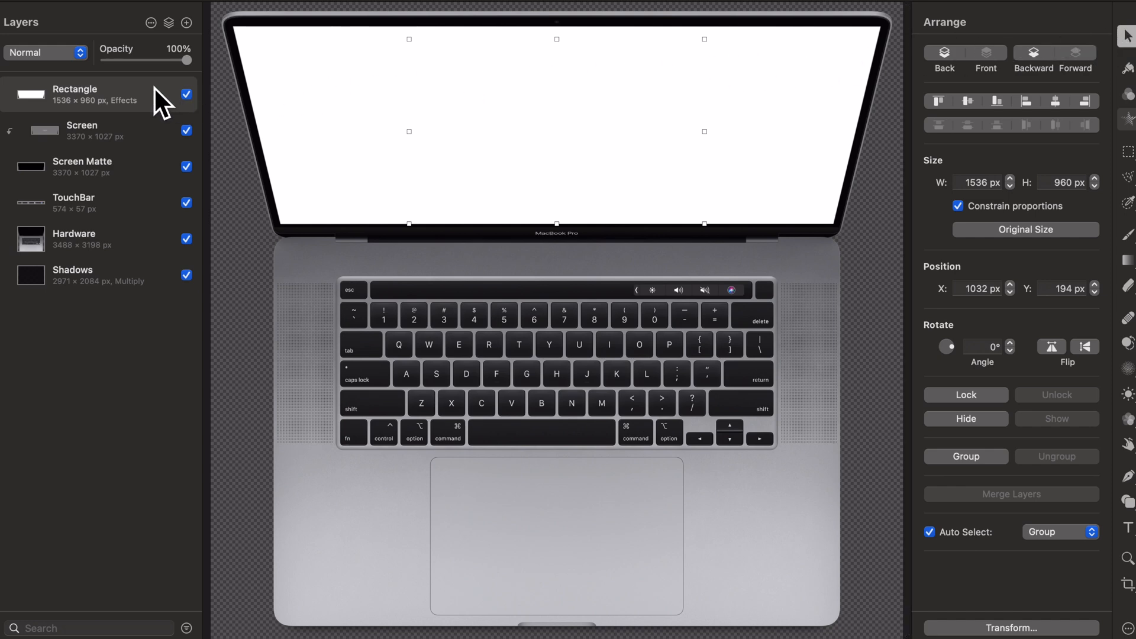
Create a clipping mask from the Rectangle layer onto the Screen layer
{"action": "right_click", "coordinate": [74, 94]}
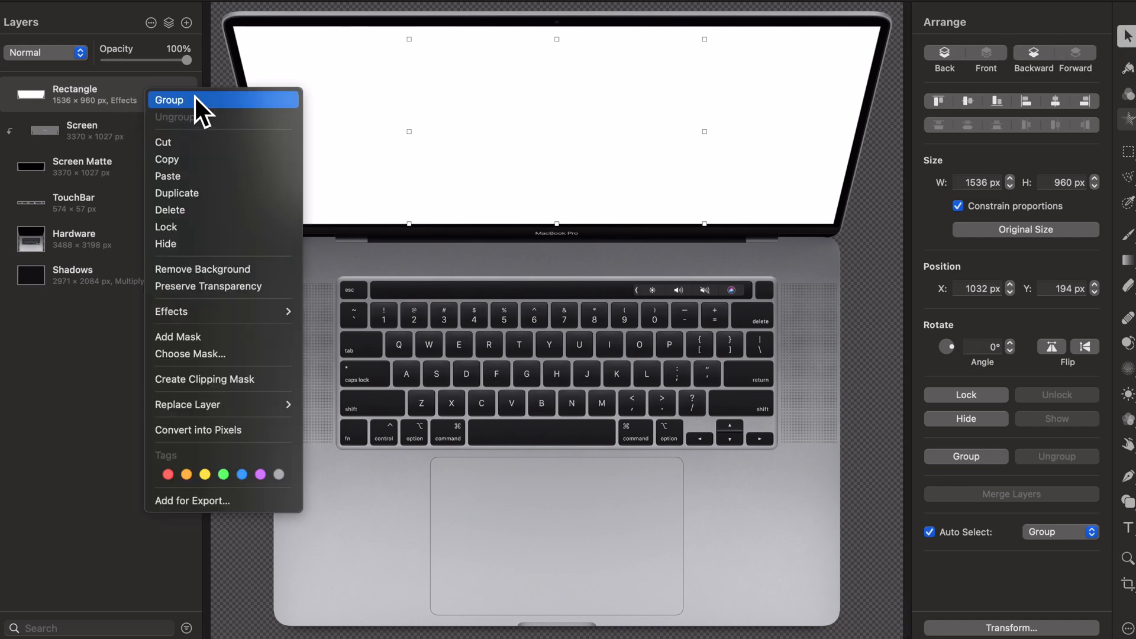
{"action": "mouse_move", "coordinate": [205, 379]}
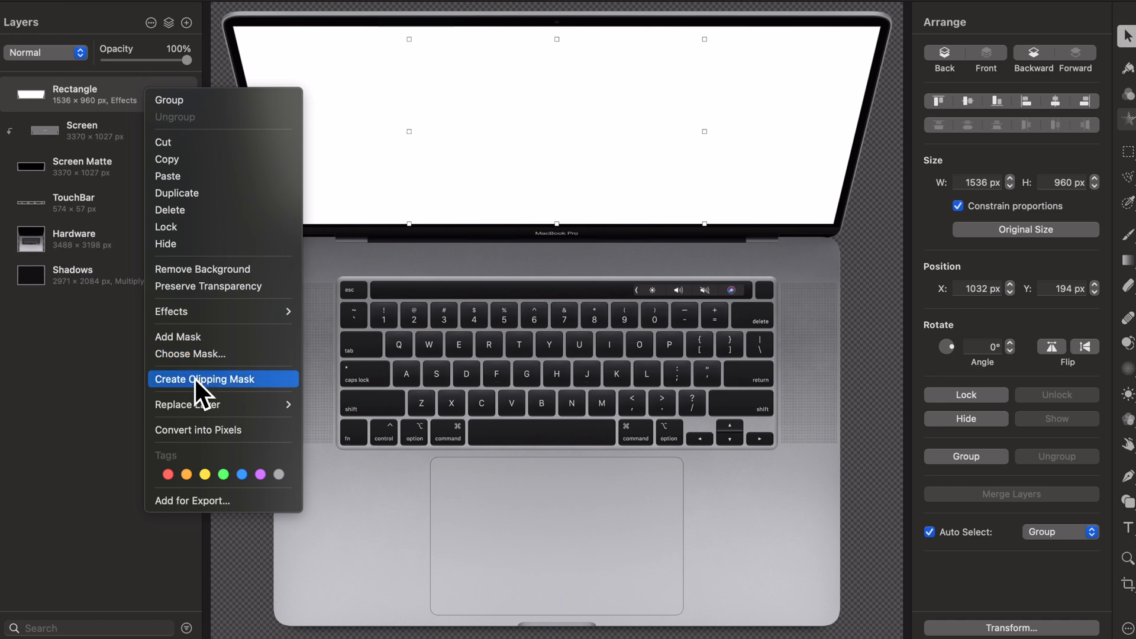
{"action": "left_click", "coordinate": [206, 379]}
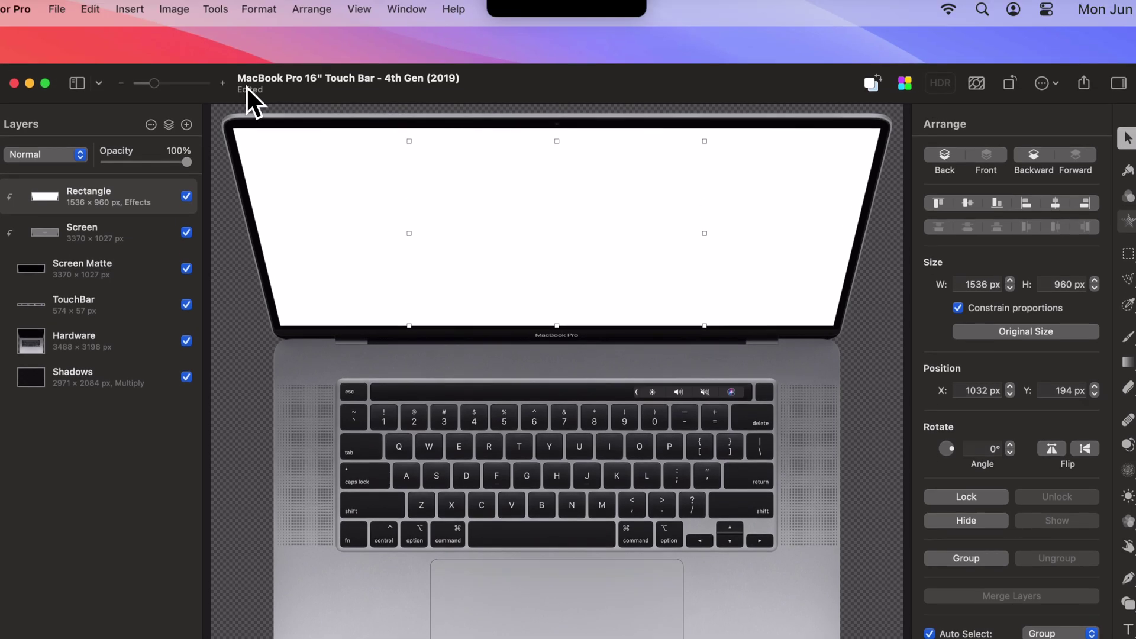
Define the Rectangle layer as a placeholder via Format > Advanced
{"action": "left_click", "coordinate": [259, 10]}
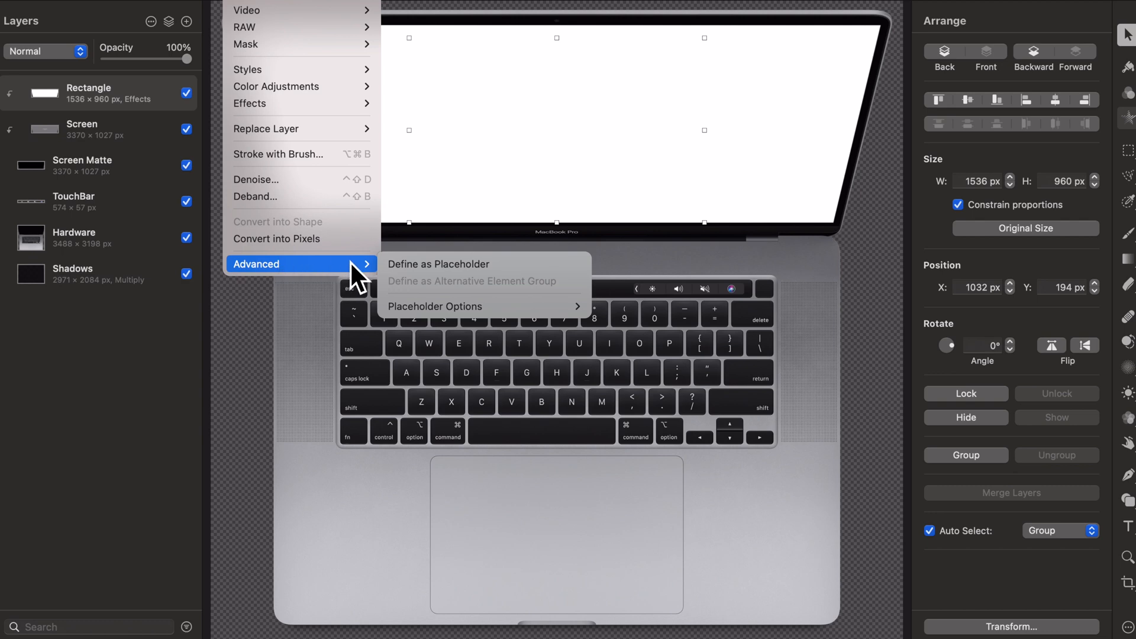
{"action": "left_click", "coordinate": [438, 264]}
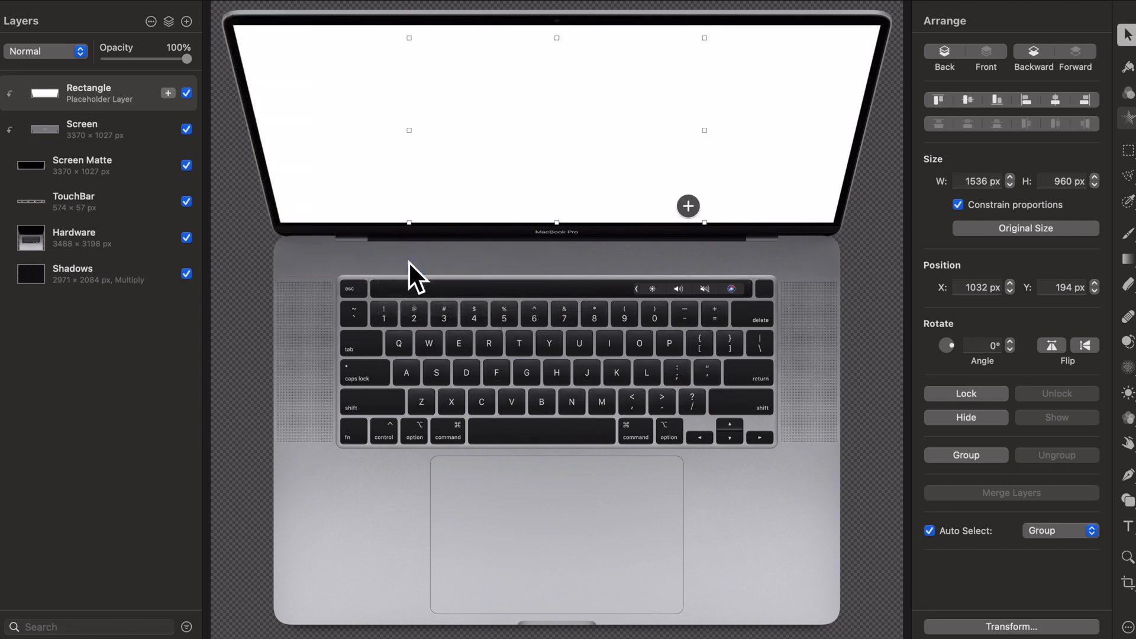
{"action": "mouse_move", "coordinate": [636, 235]}
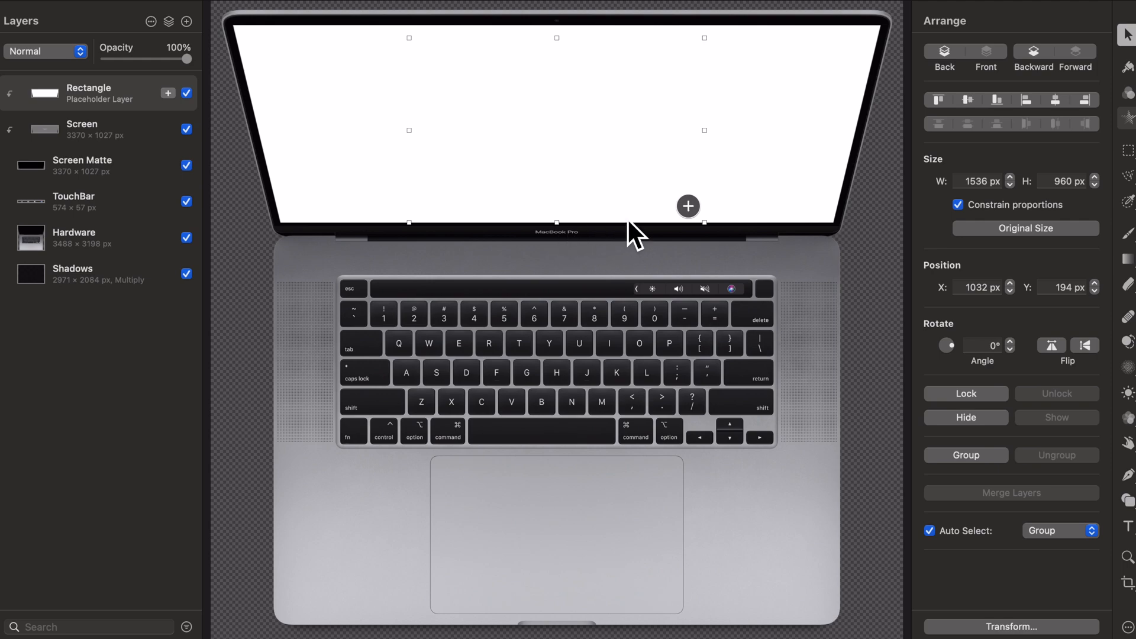
Replace the placeholder content with Wallpaper.jpg from Downloads
{"action": "left_click", "coordinate": [688, 206]}
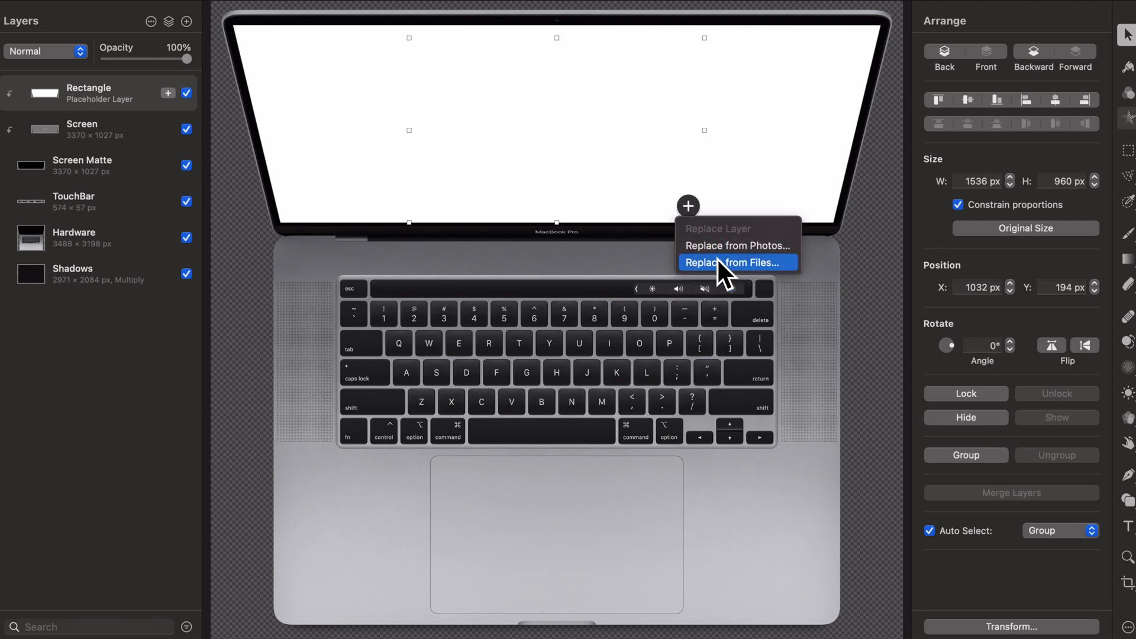
{"action": "left_click", "coordinate": [734, 262]}
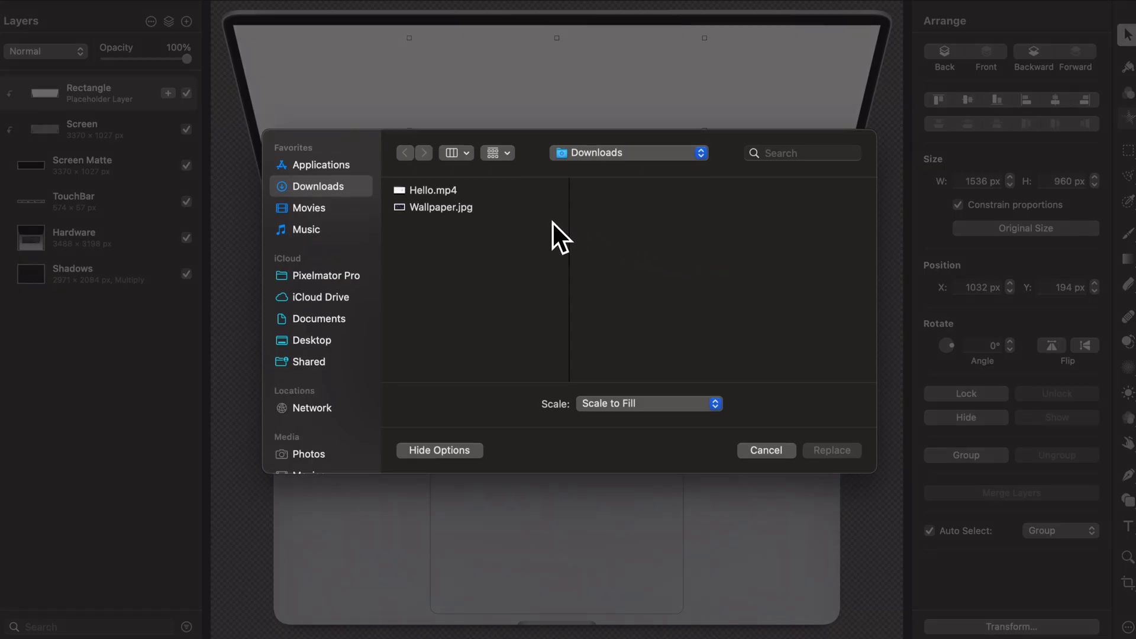
{"action": "left_click", "coordinate": [442, 208]}
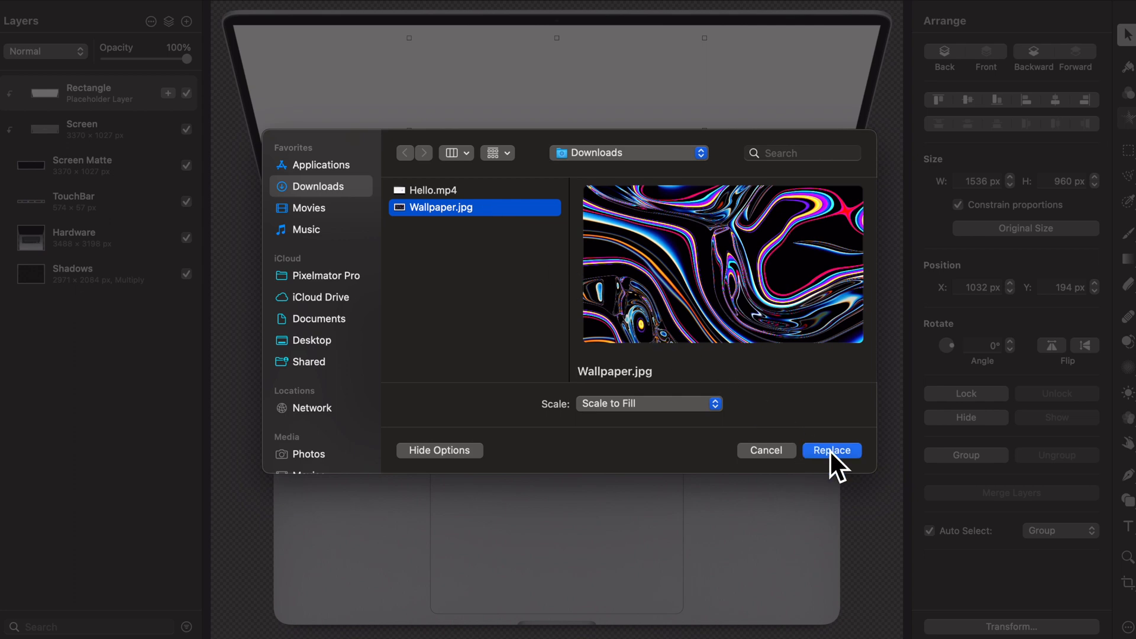
{"action": "left_click", "coordinate": [833, 450]}
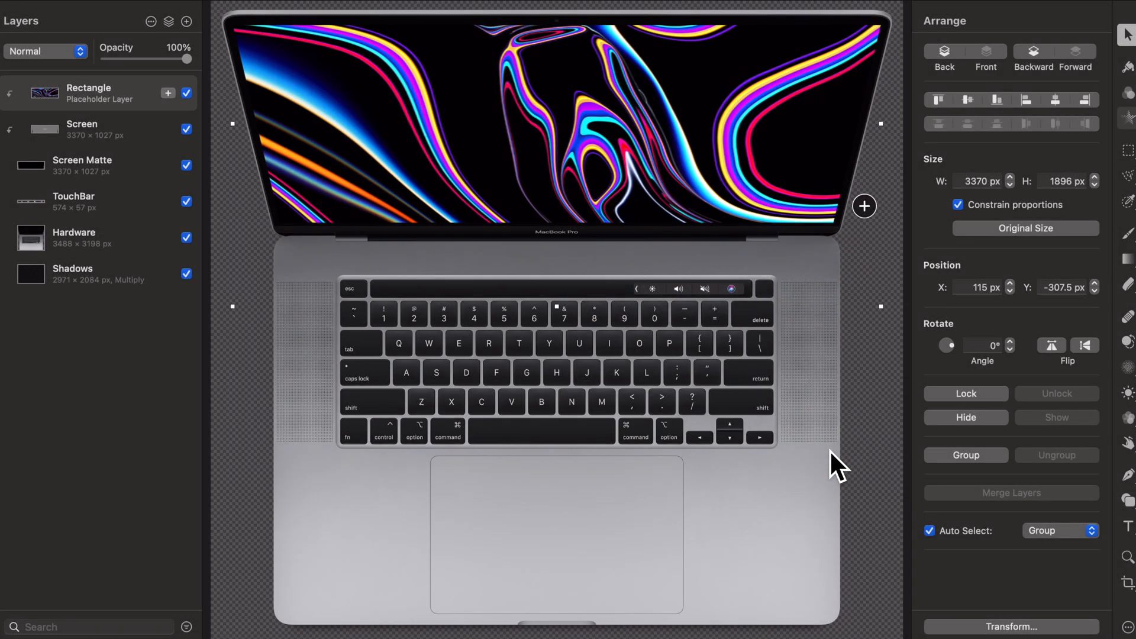
{"action": "left_click", "coordinate": [864, 206]}
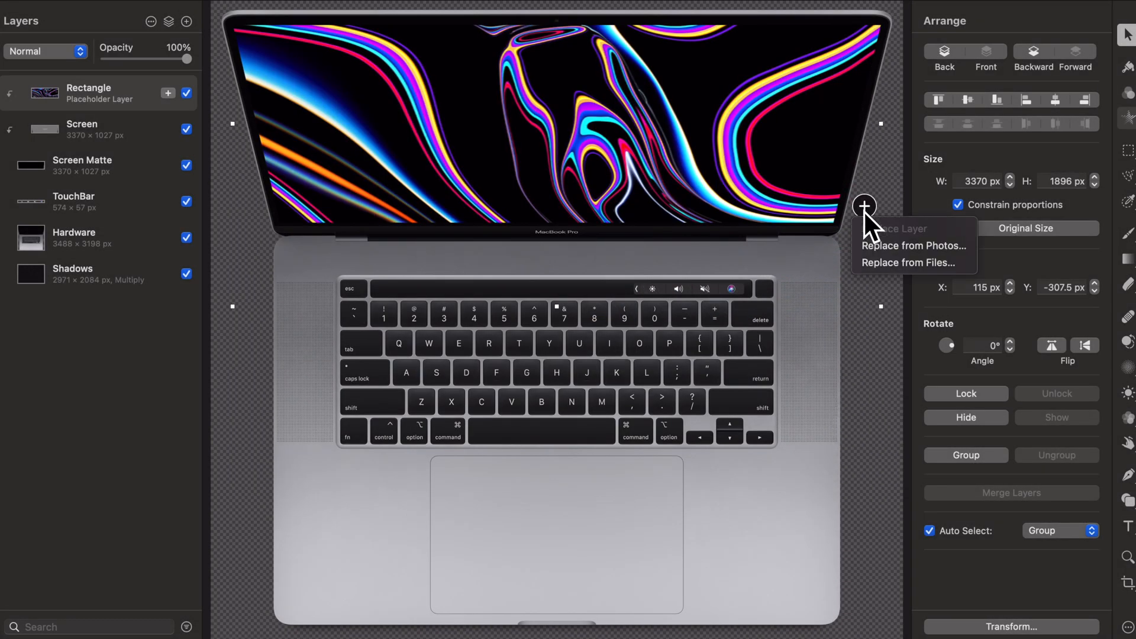
Swap the placeholder's wallpaper for the Hello.mp4 video from Downloads
{"action": "left_click", "coordinate": [909, 263]}
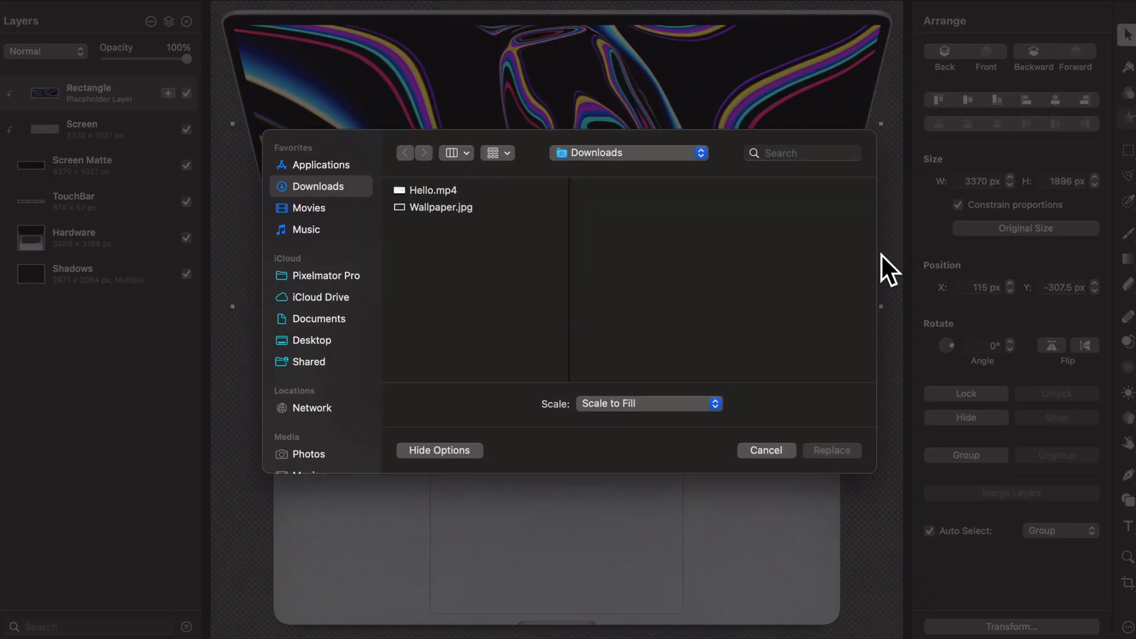
{"action": "left_click", "coordinate": [433, 190]}
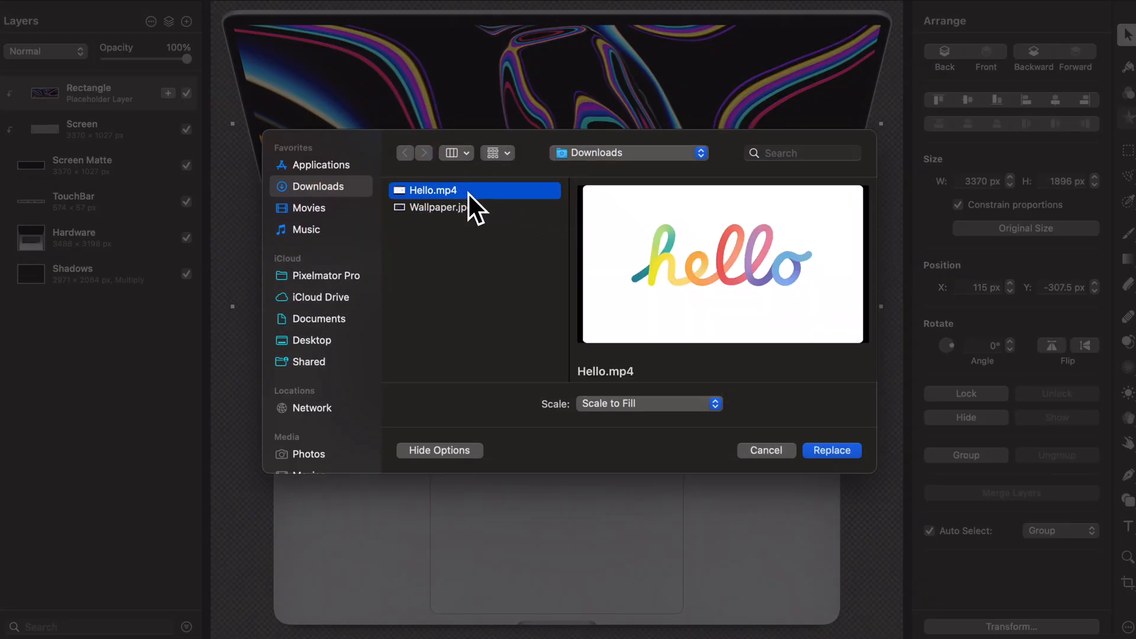
{"action": "left_click", "coordinate": [831, 450]}
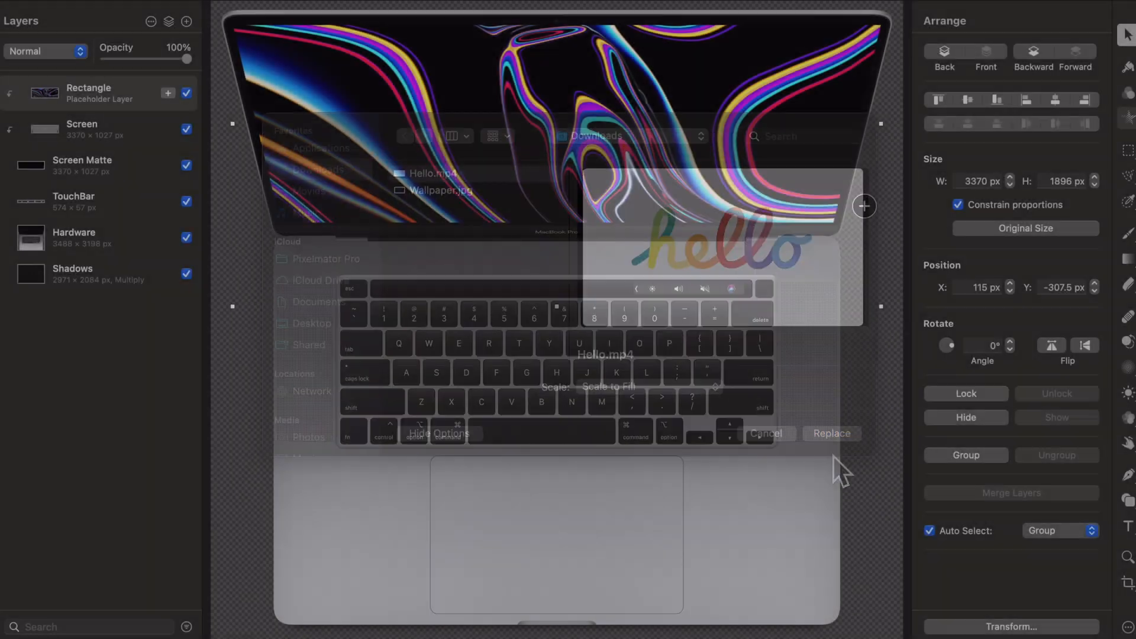
{"action": "left_click", "coordinate": [832, 434]}
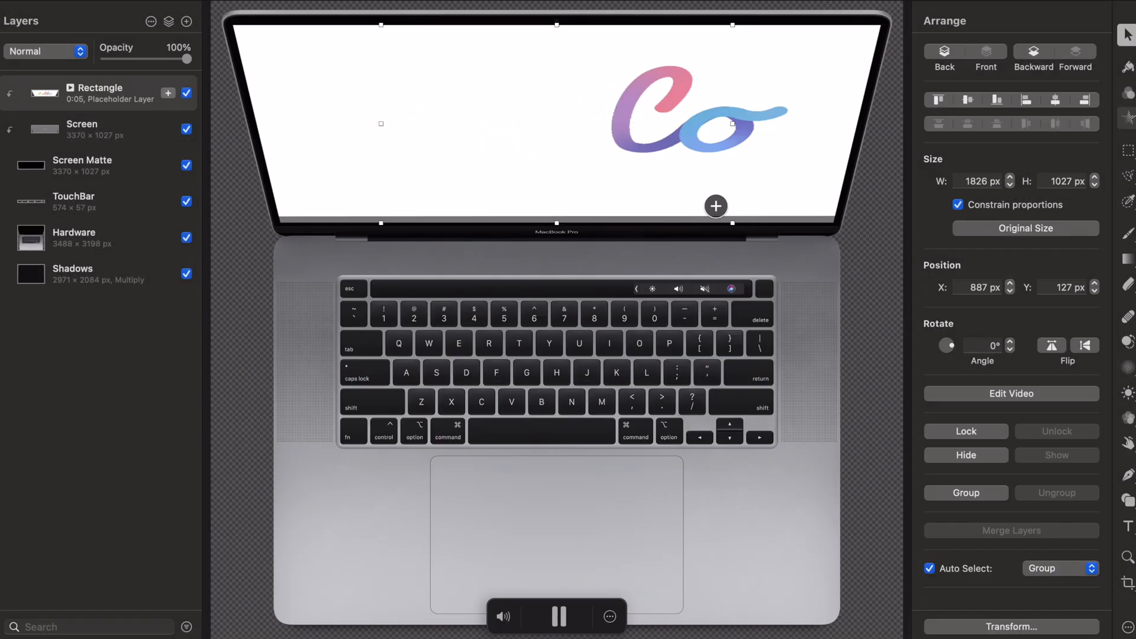